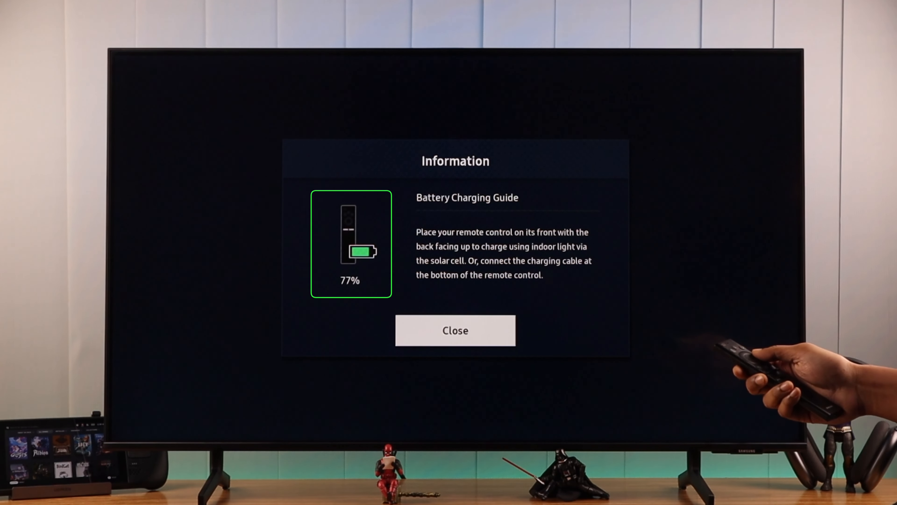
# Step: Dismiss the Information dialog showing the remote's Battery Charging Guide at 77%
pyautogui.click(454, 330)
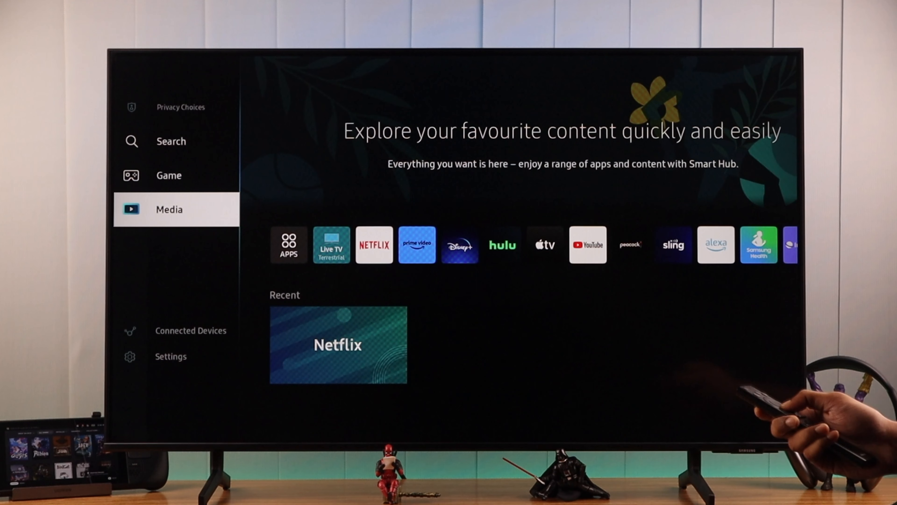
# Step: Navigate into Power and Energy Saving and reach Available Remote Battery to show the charging guide at 77%
pyautogui.click(171, 356)
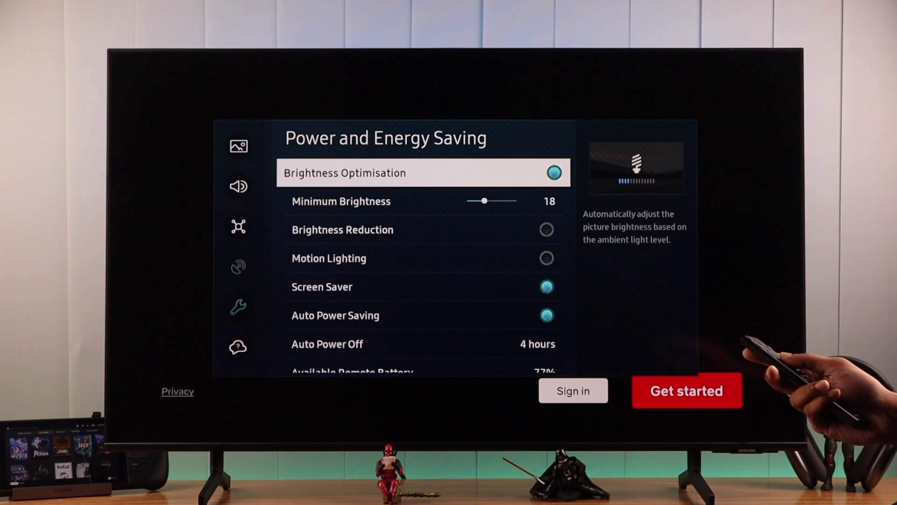
pyautogui.scroll(-3)
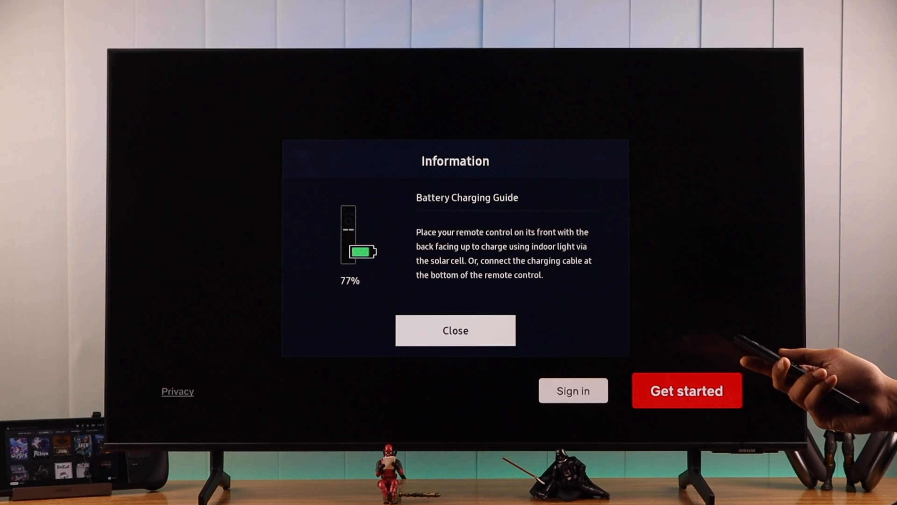
# Step: Close the Information dialog so Power and Energy Saving shows Available Remote Battery 77%
pyautogui.click(454, 331)
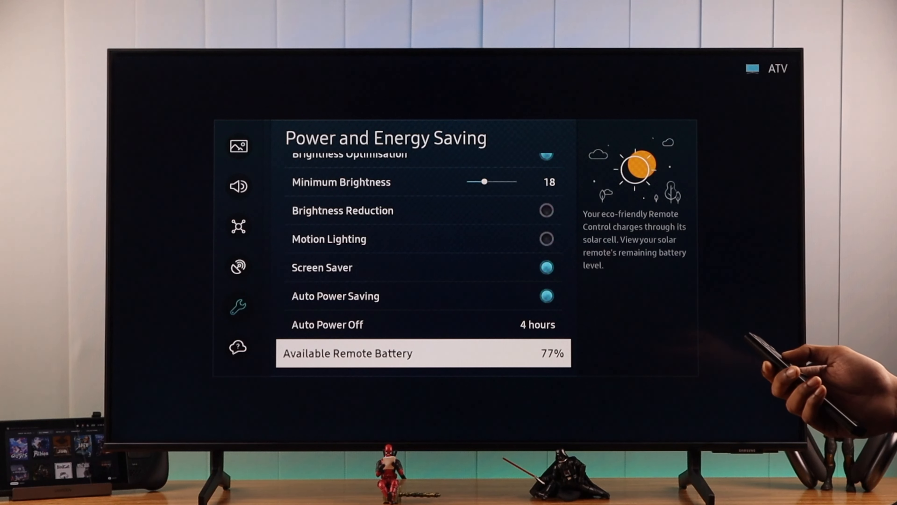